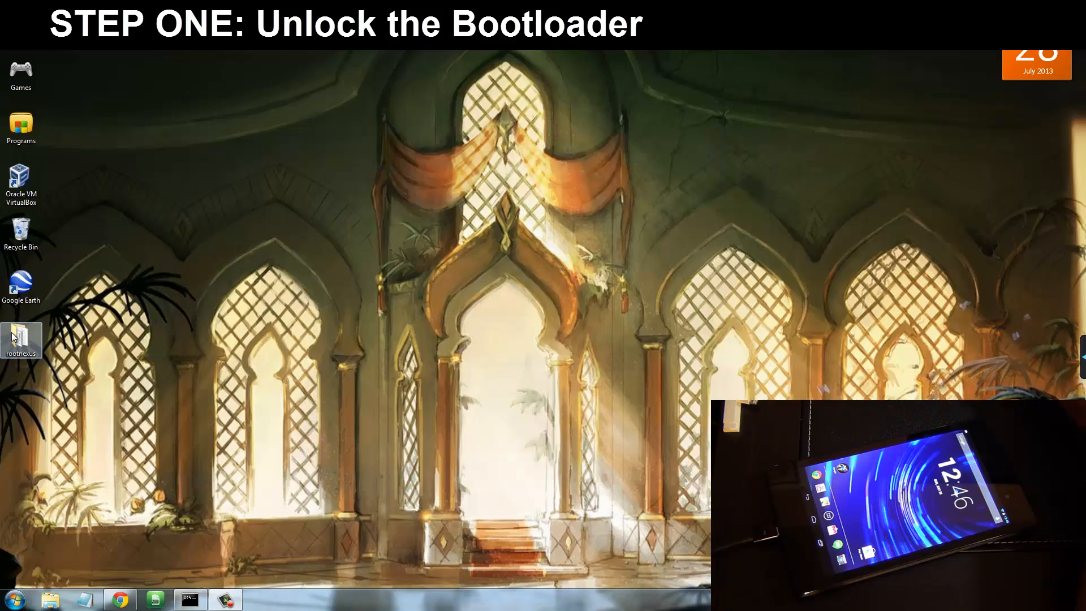
Open the rootnexus folder from the desktop to show the adb and fastboot tools
{"action": "double_click", "coordinate": [21, 336]}
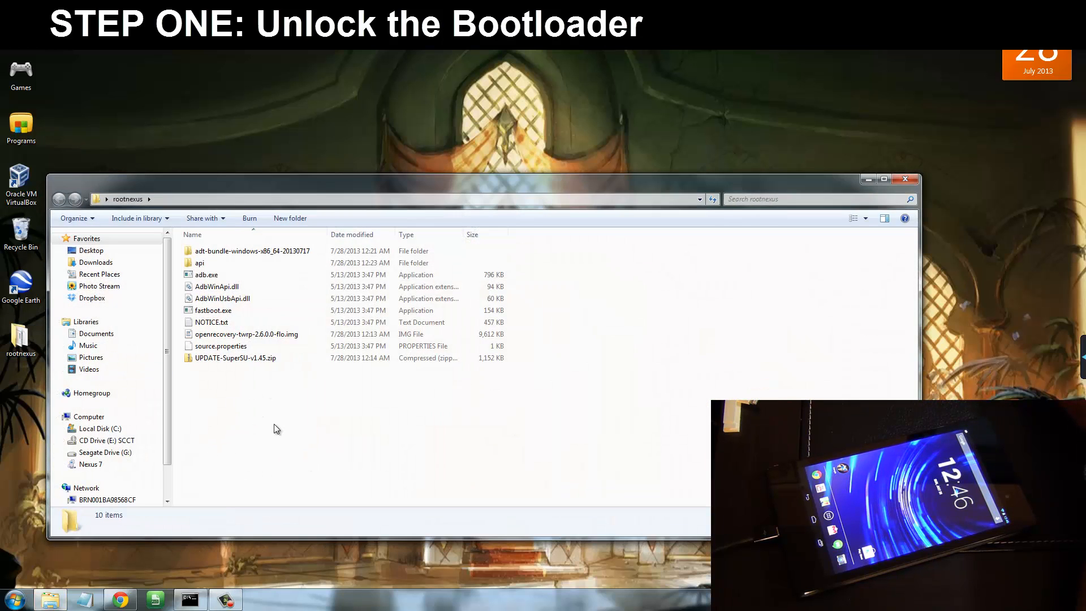
{"action": "mouse_move", "coordinate": [265, 421]}
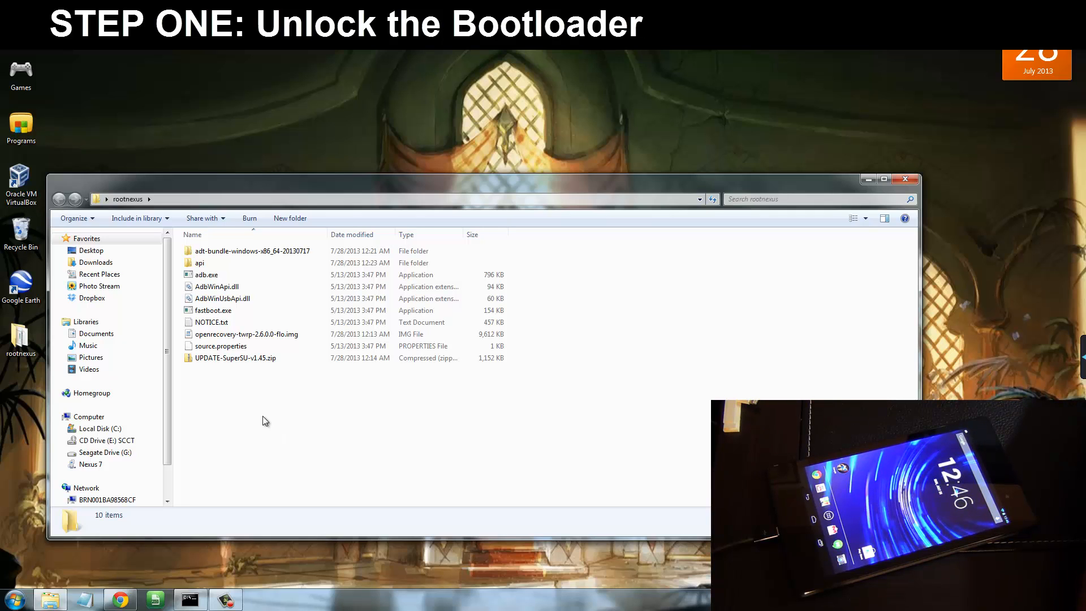
Open a command window in the rootnexus folder and move it into view
{"action": "right_click", "coordinate": [263, 421]}
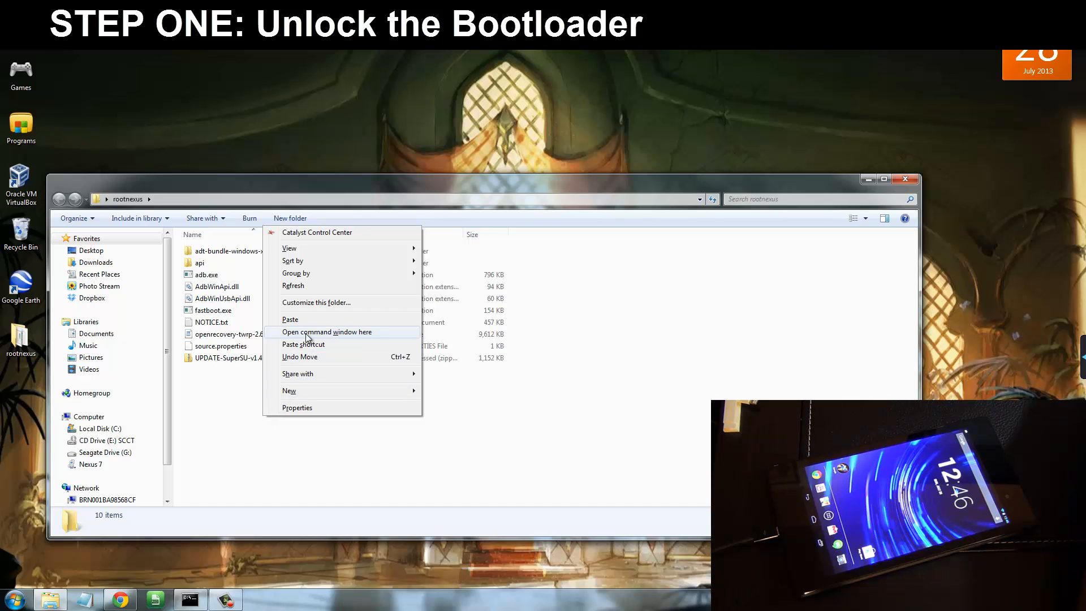
{"action": "left_click", "coordinate": [326, 331]}
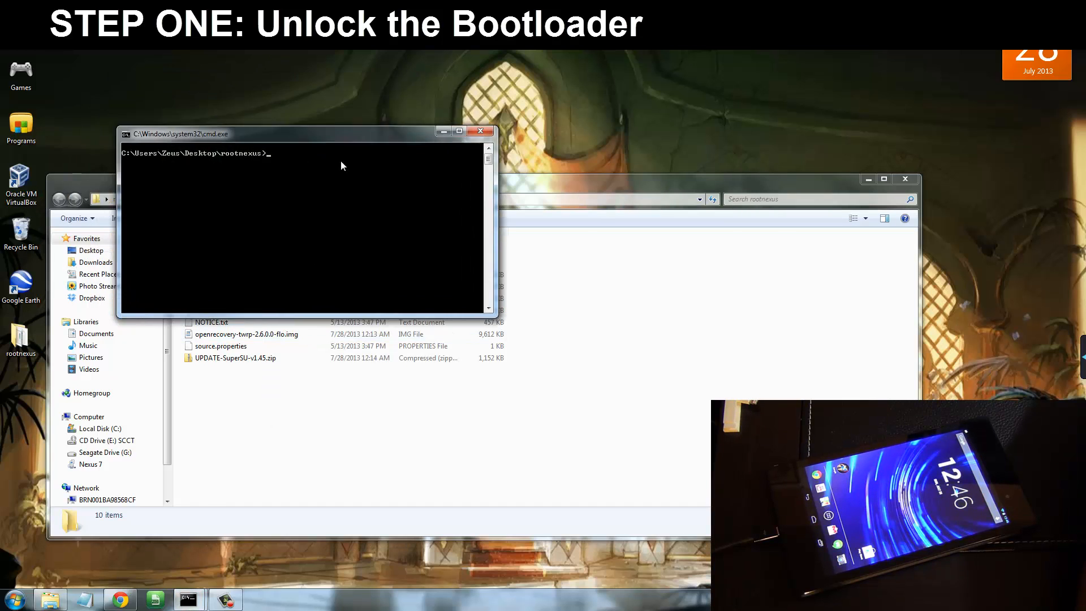
{"action": "left_click_drag", "start_coordinate": [297, 134], "coordinate": [388, 186]}
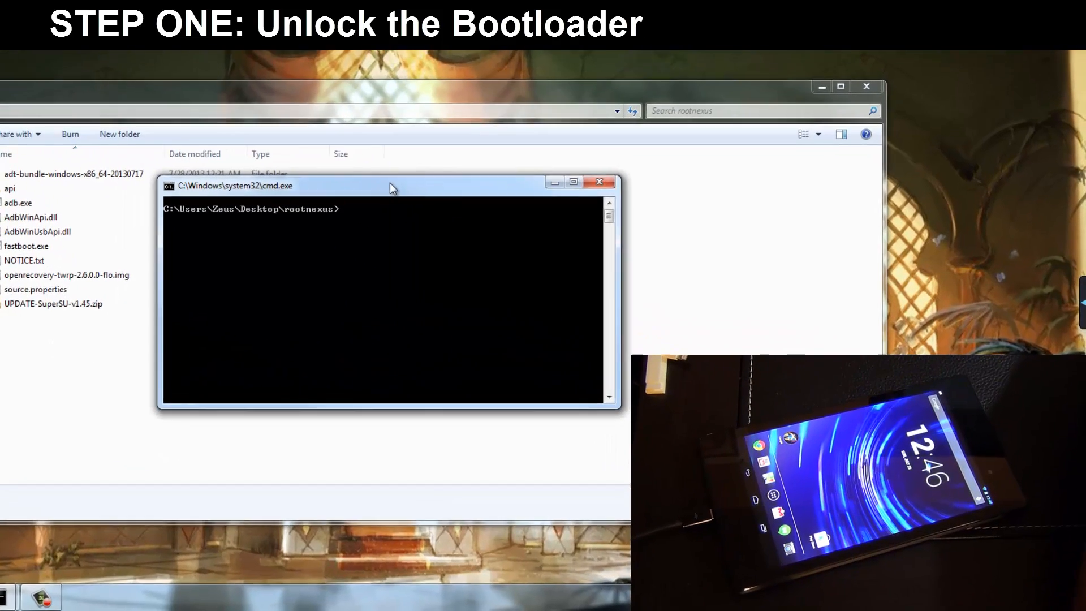
{"action": "left_click_drag", "start_coordinate": [391, 185], "coordinate": [307, 134]}
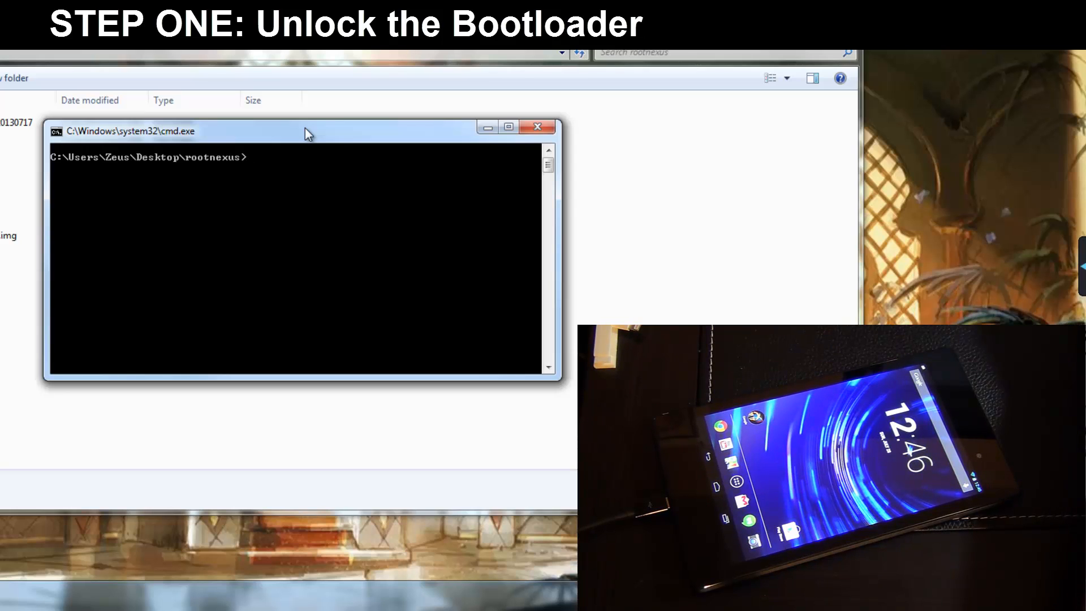
Run 'adb devices' to confirm the tablet is listed as attached
{"action": "type", "text": "adb"}
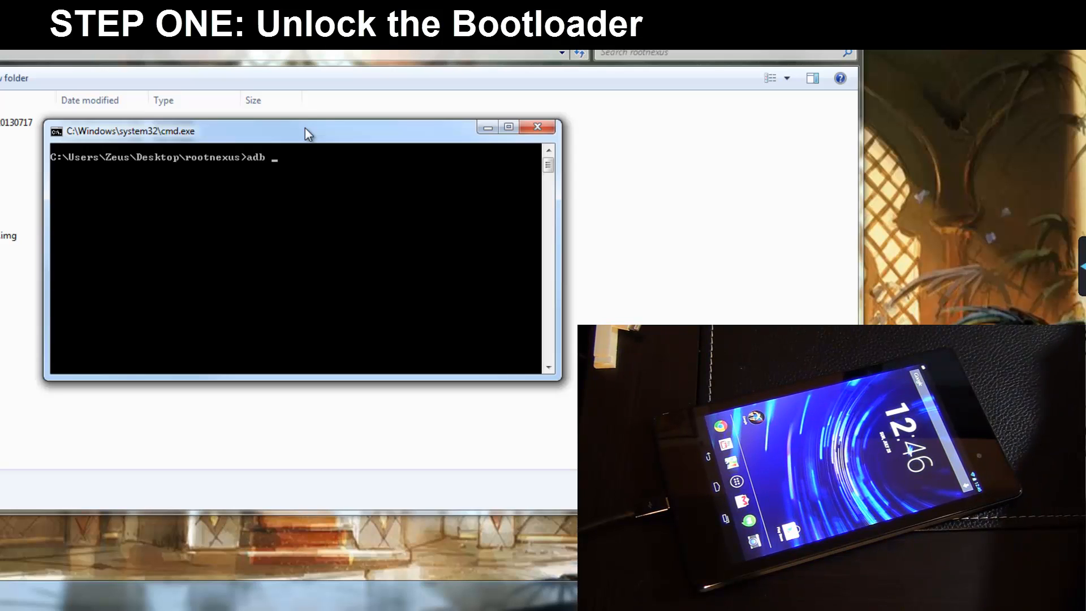
{"action": "key", "text": "Return"}
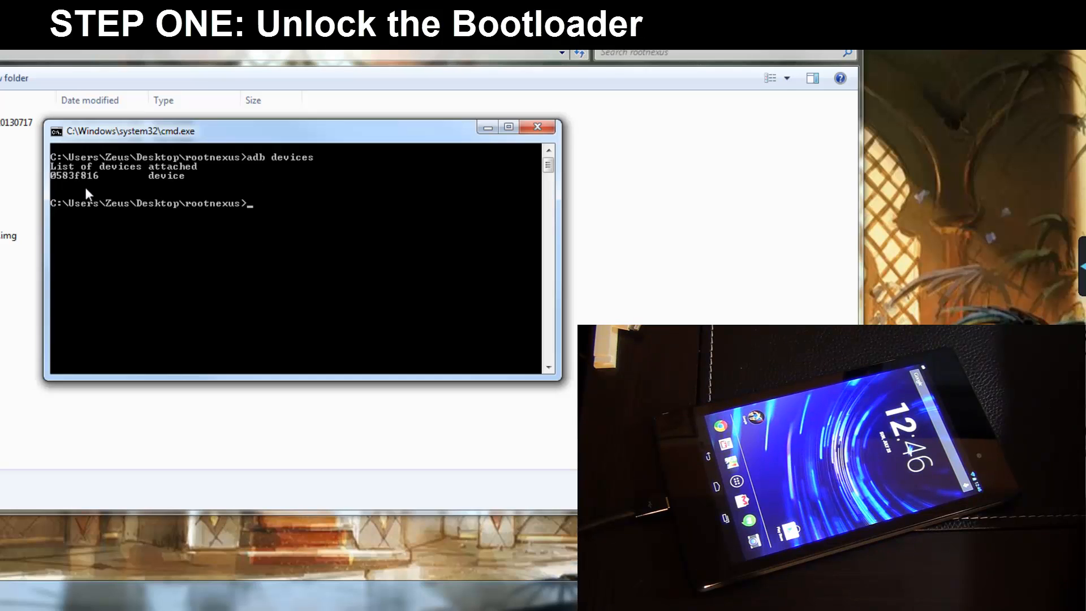
{"action": "mouse_move", "coordinate": [190, 177]}
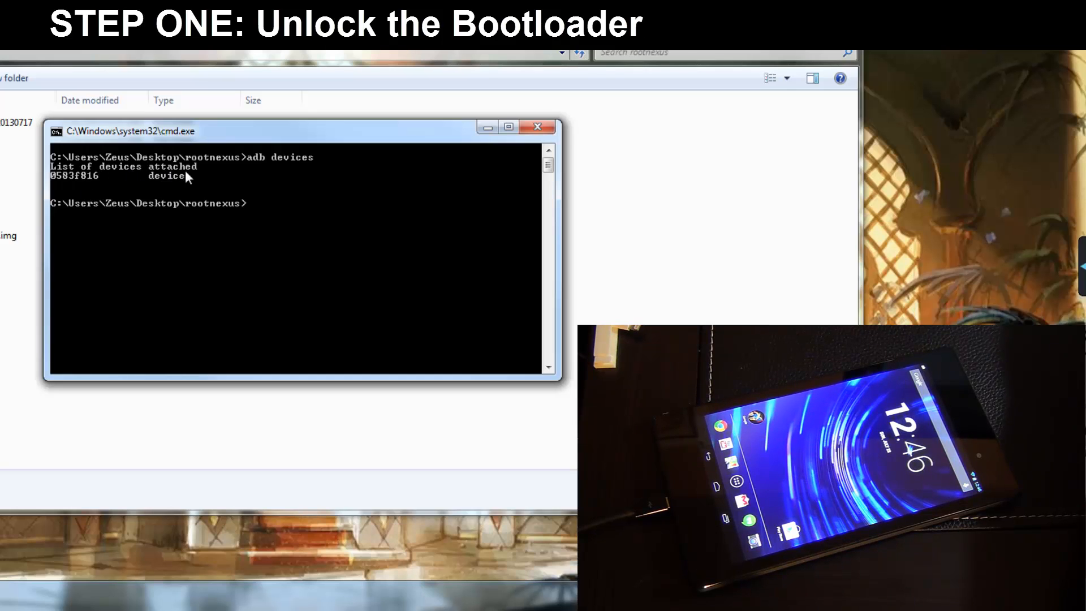
{"action": "mouse_move", "coordinate": [101, 183]}
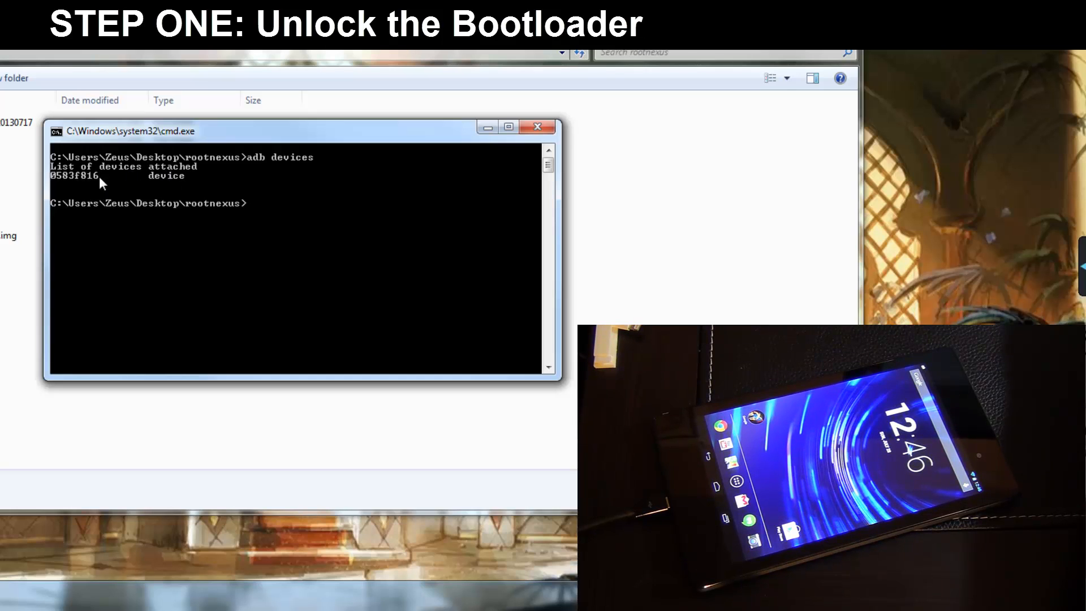
{"action": "mouse_move", "coordinate": [154, 185]}
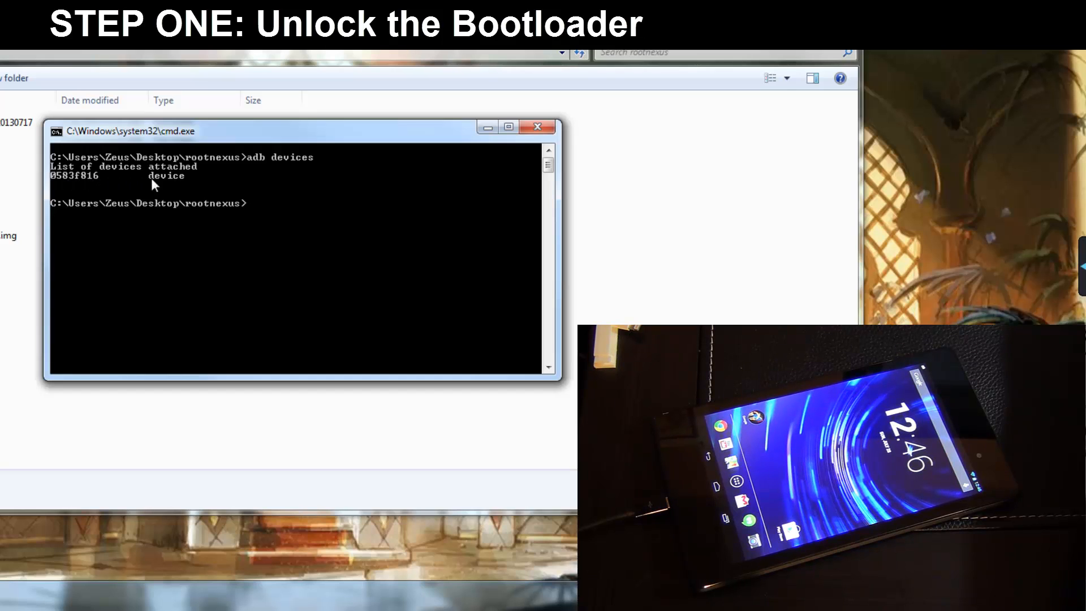
{"action": "mouse_move", "coordinate": [172, 187]}
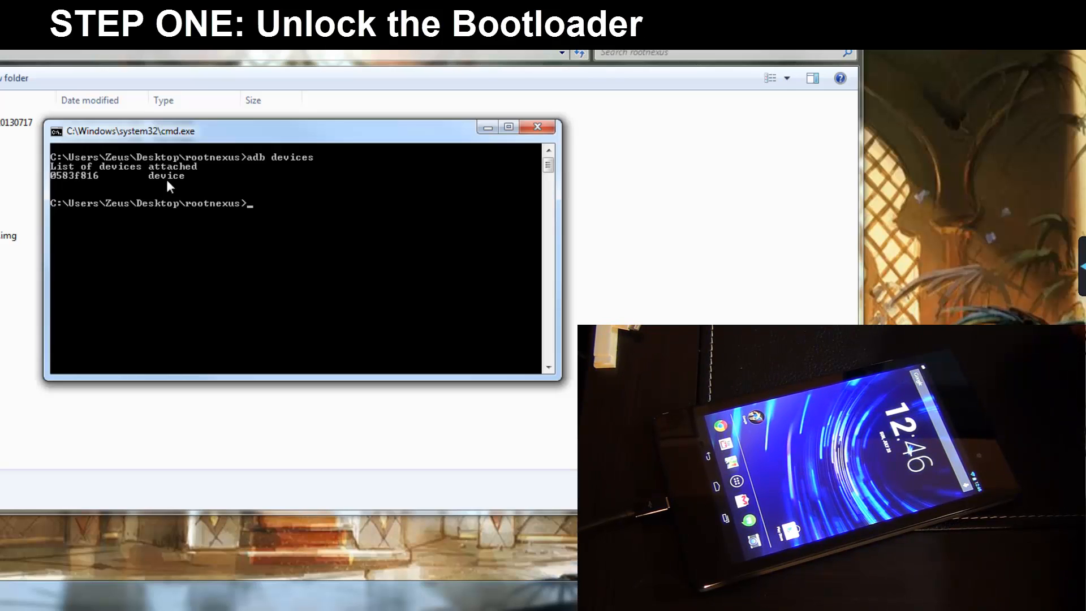
{"action": "mouse_move", "coordinate": [295, 222]}
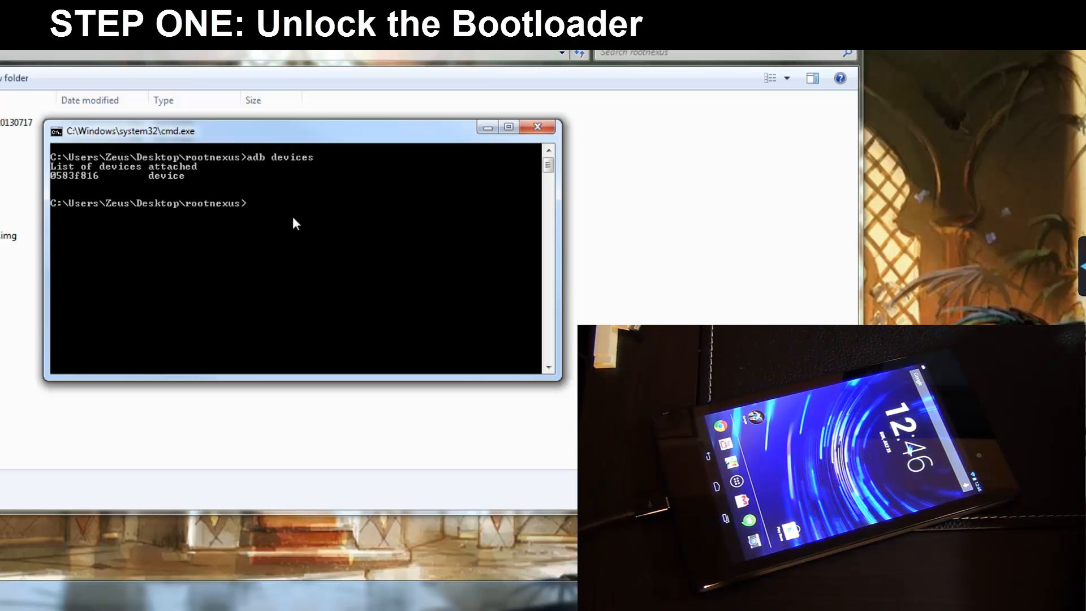
Run 'adb reboot bootloader' to restart the tablet into its bootloader screen
{"action": "type", "text": "adb"}
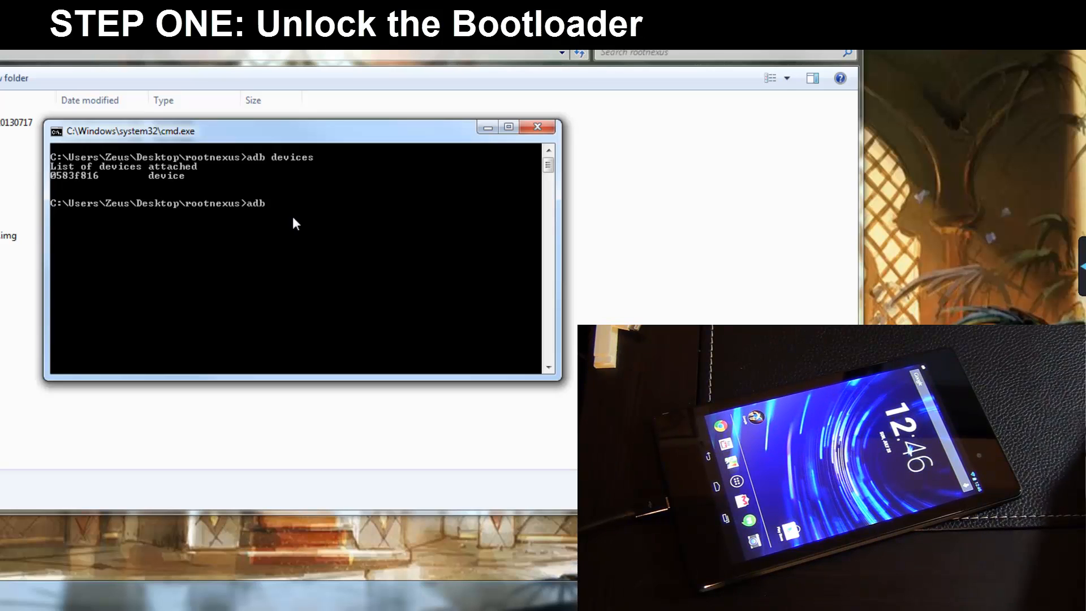
{"action": "type", "text": "reboot"}
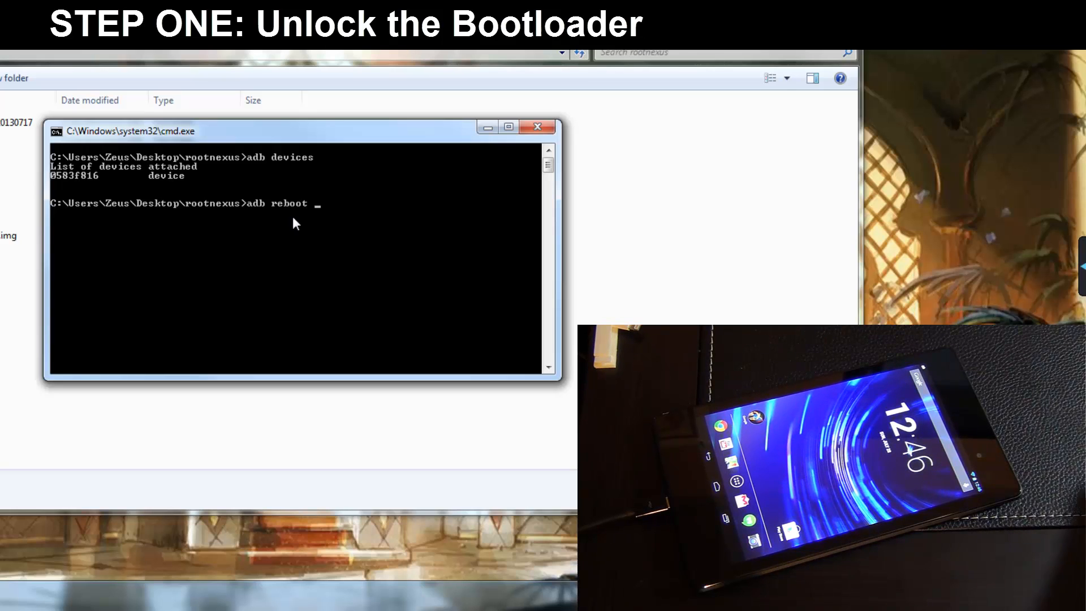
{"action": "type", "text": "bootloader"}
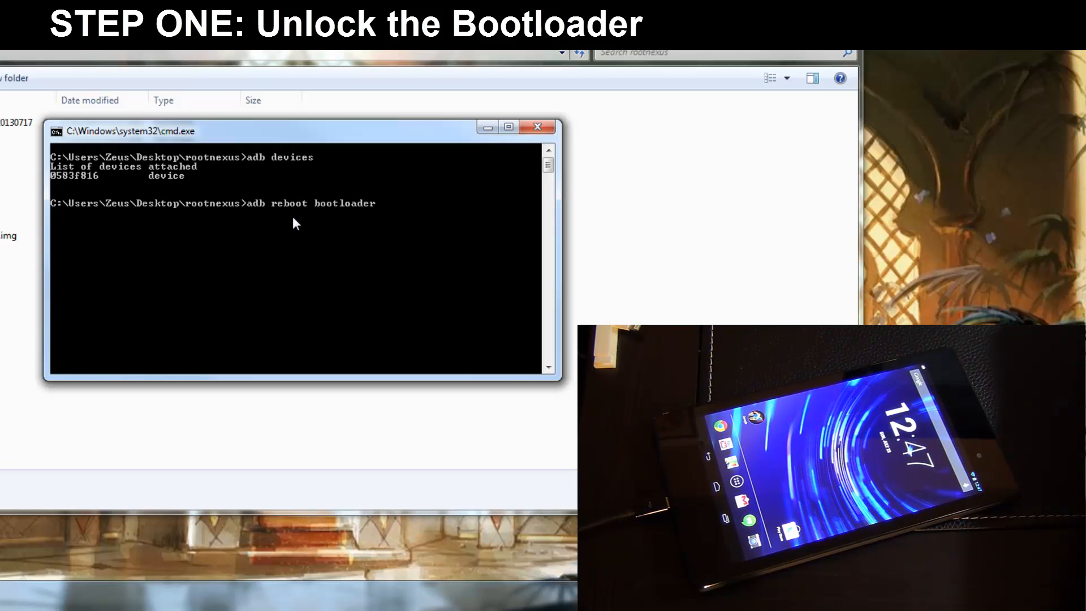
{"action": "key", "text": "Return"}
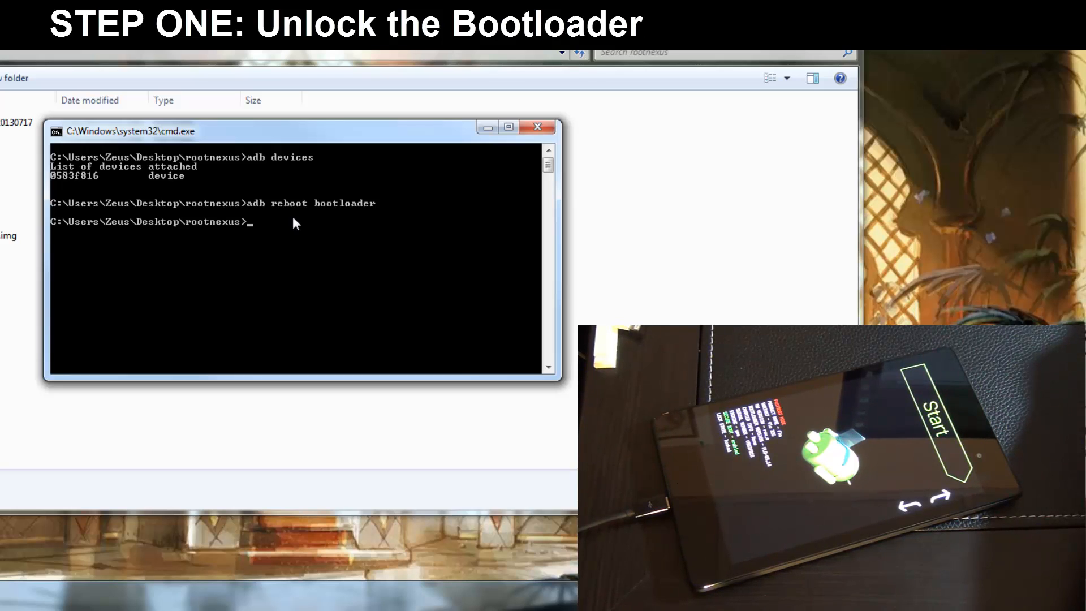
Run 'fastboot devices' to verify the tablet is detected in fastboot mode
{"action": "type", "text": "fastboot"}
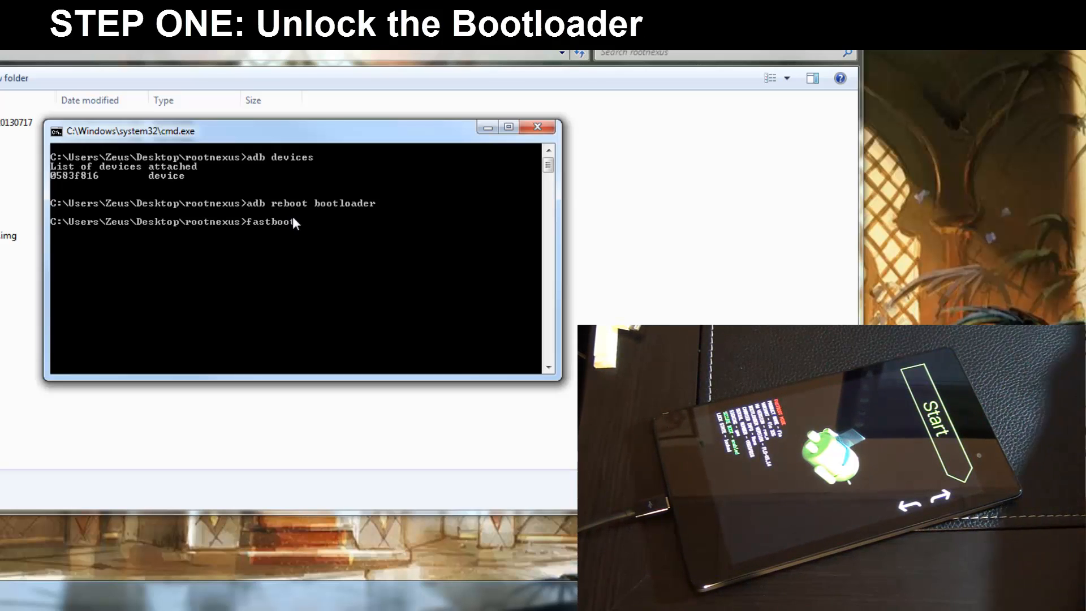
{"action": "type", "text": "devices"}
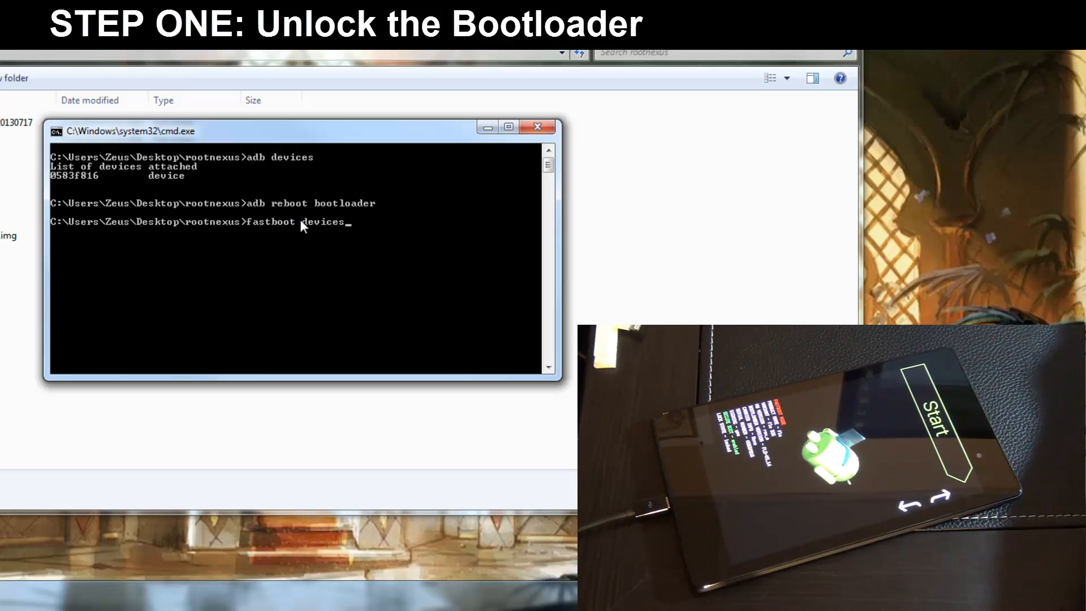
{"action": "key", "text": "Return"}
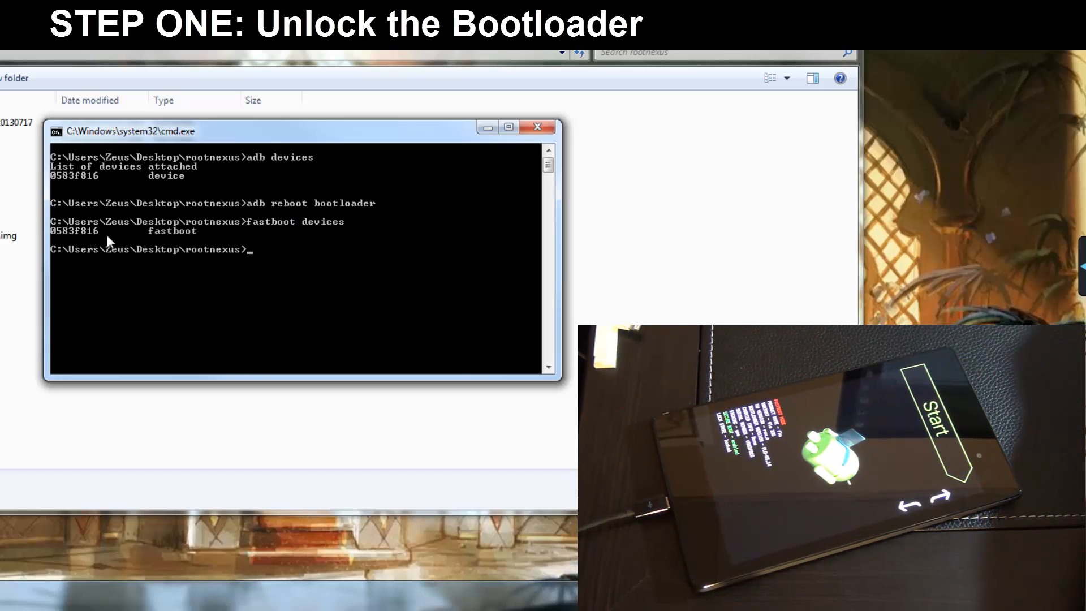
{"action": "mouse_move", "coordinate": [202, 244]}
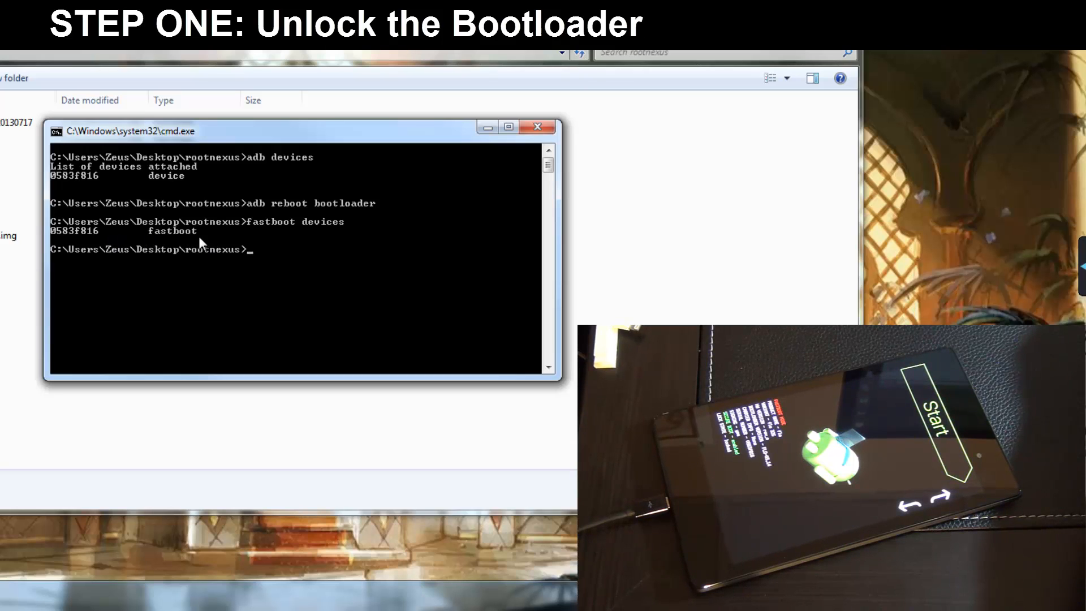
{"action": "mouse_move", "coordinate": [290, 276]}
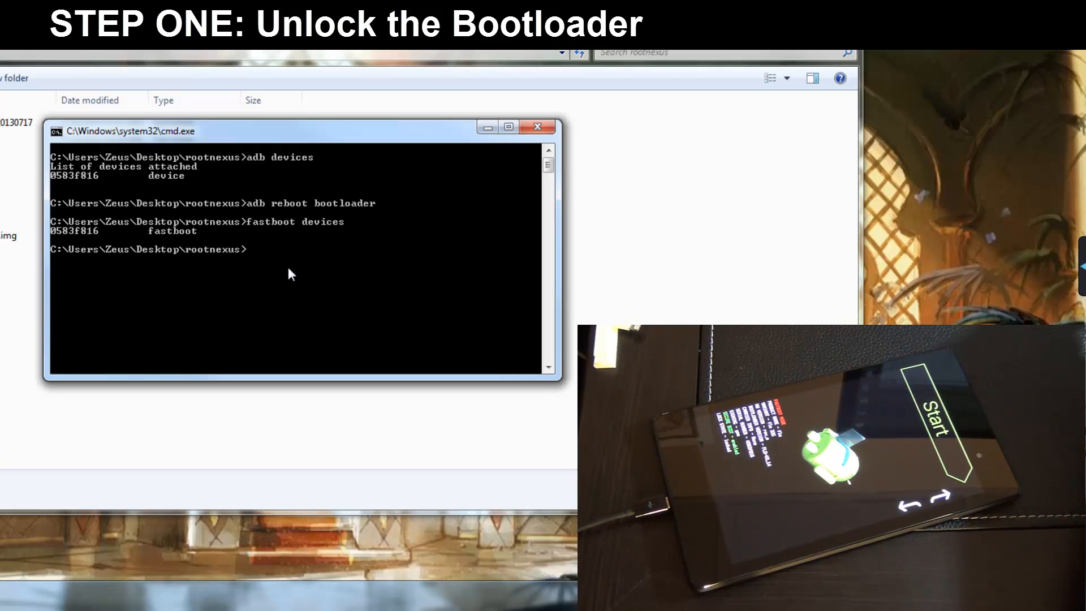
Run 'fastboot oem unlock' so the output reports the bootloader unlocked and OKAY
{"action": "type", "text": "fastboot oem"}
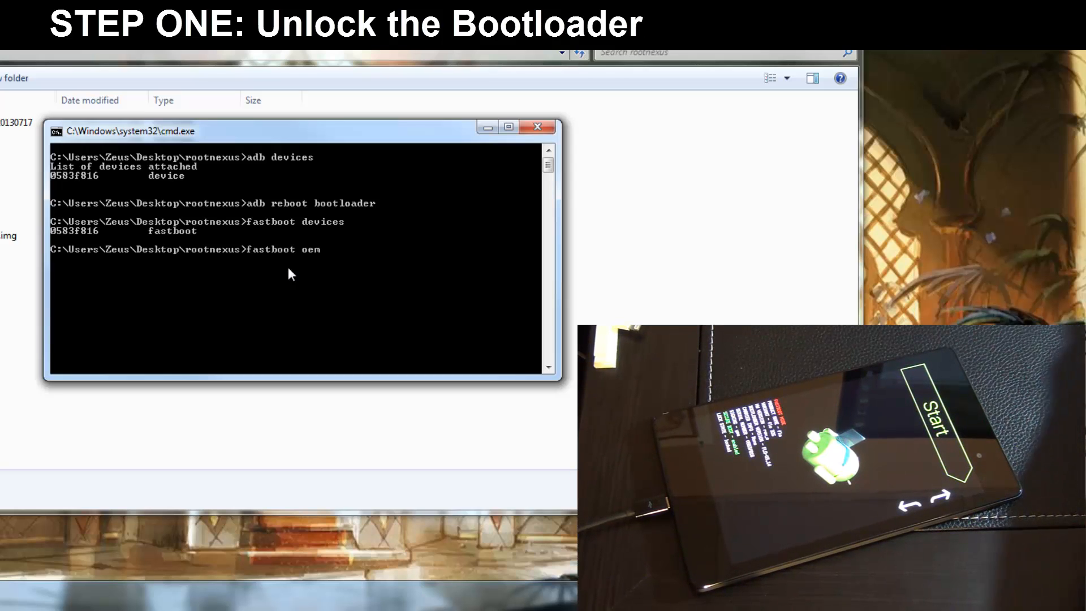
{"action": "type", "text": "unlock"}
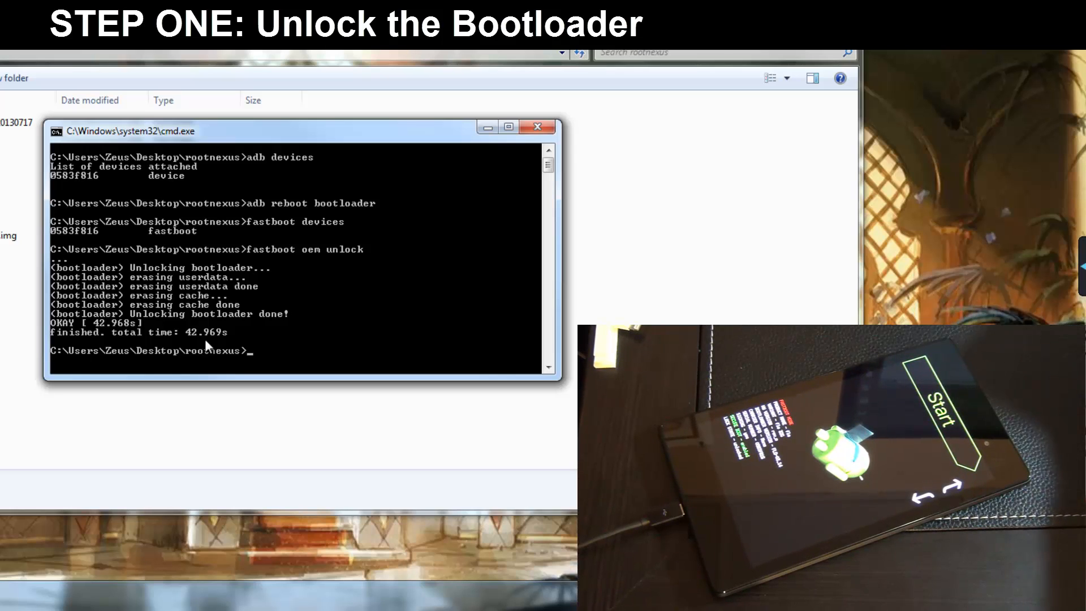
{"action": "mouse_move", "coordinate": [303, 347]}
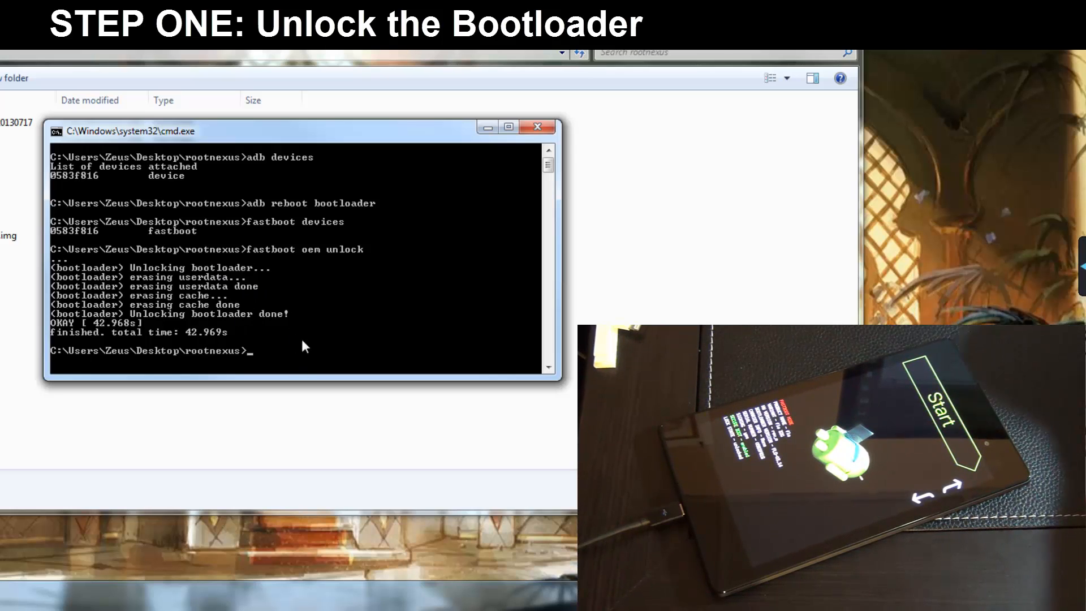